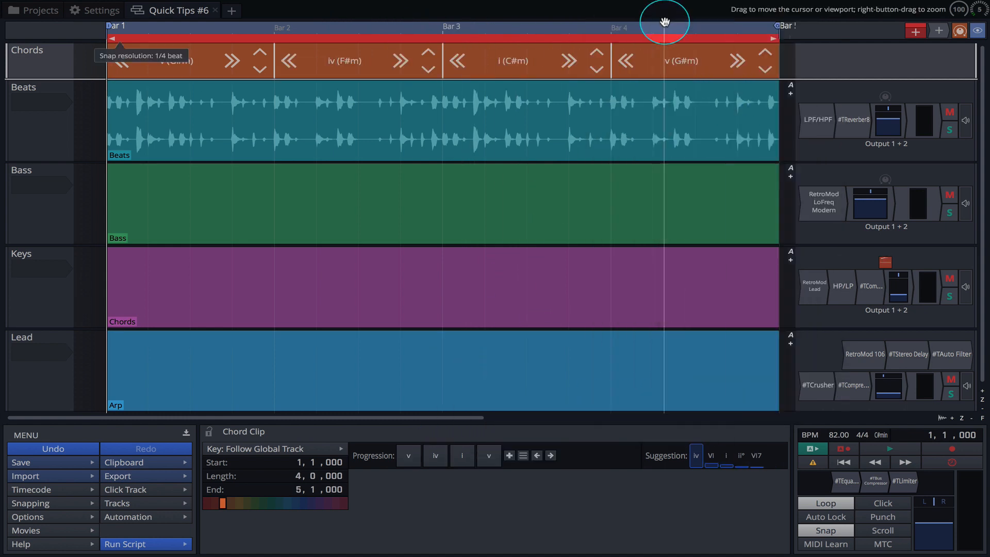
# Set the chord clip to C# minor, giving v (G#m), iv (F#m), i (C#m), v (G#m).
pyautogui.click(272, 449)
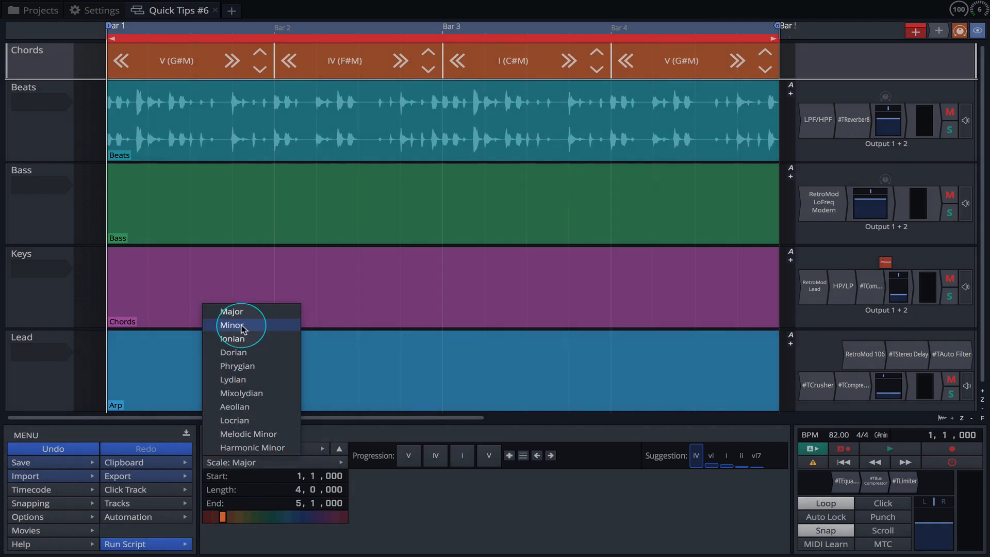
pyautogui.click(232, 325)
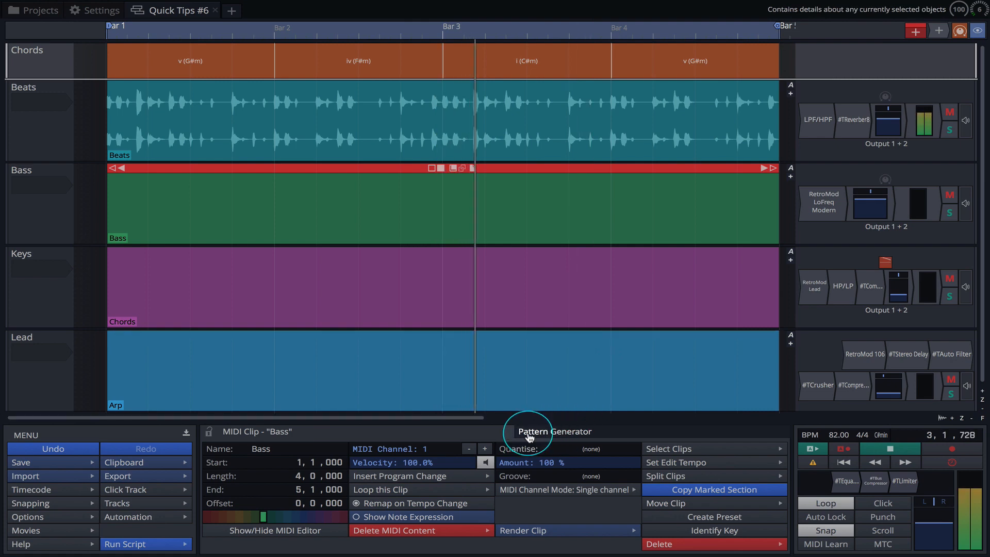
# Generate a Bassline pattern in the Bass clip so it follows the chord track.
pyautogui.click(554, 432)
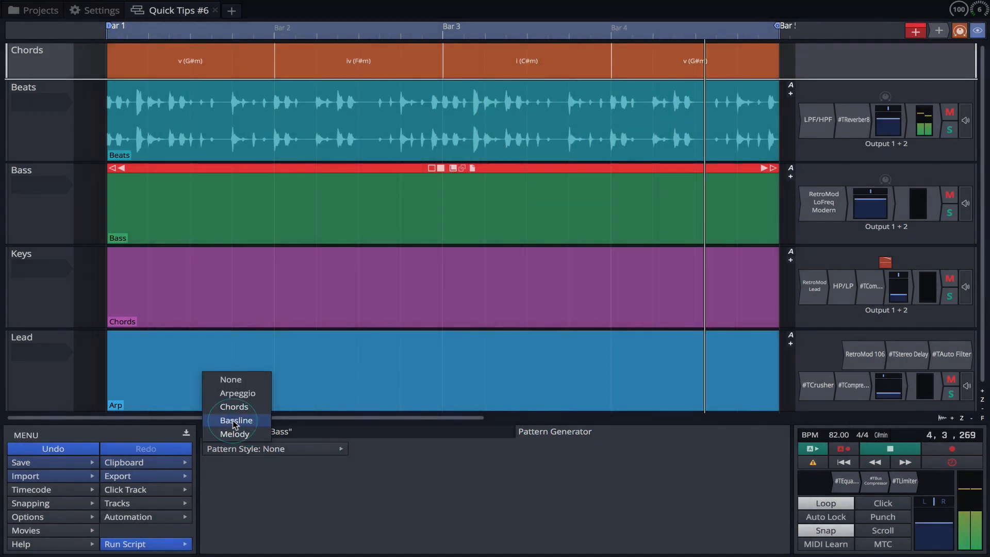
pyautogui.click(235, 420)
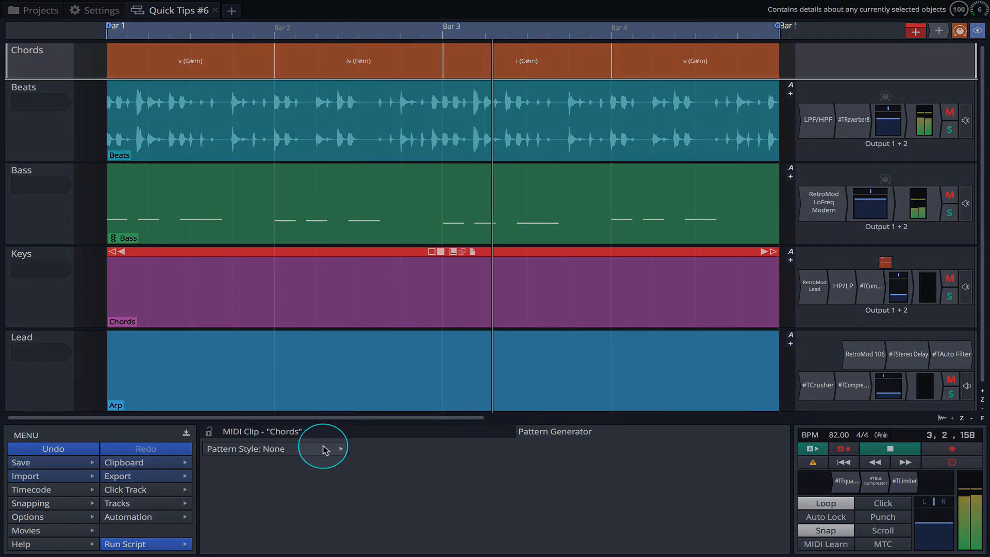
# Generate a Chords pattern in the Chords clip and an Arpeggio pattern in the Arp clip.
pyautogui.click(324, 449)
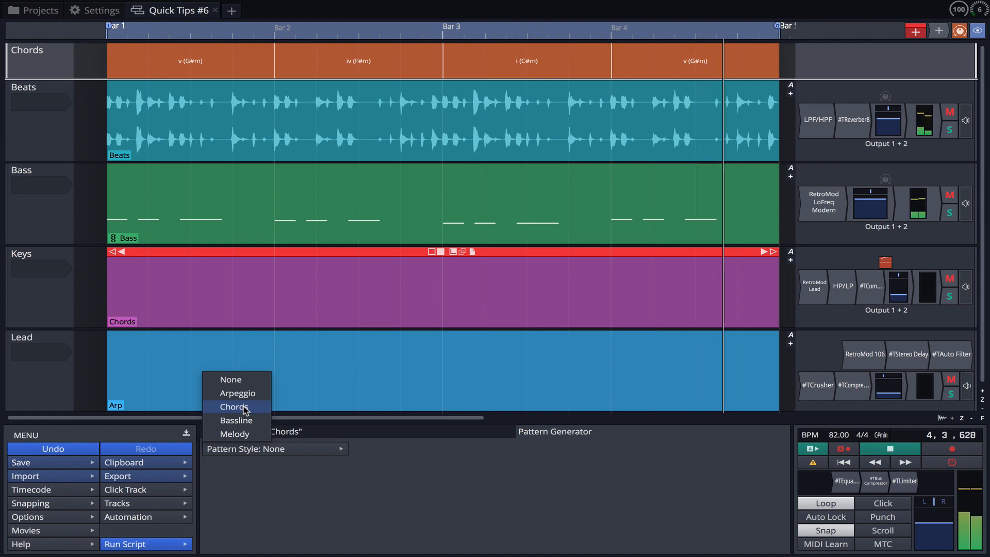
pyautogui.click(234, 407)
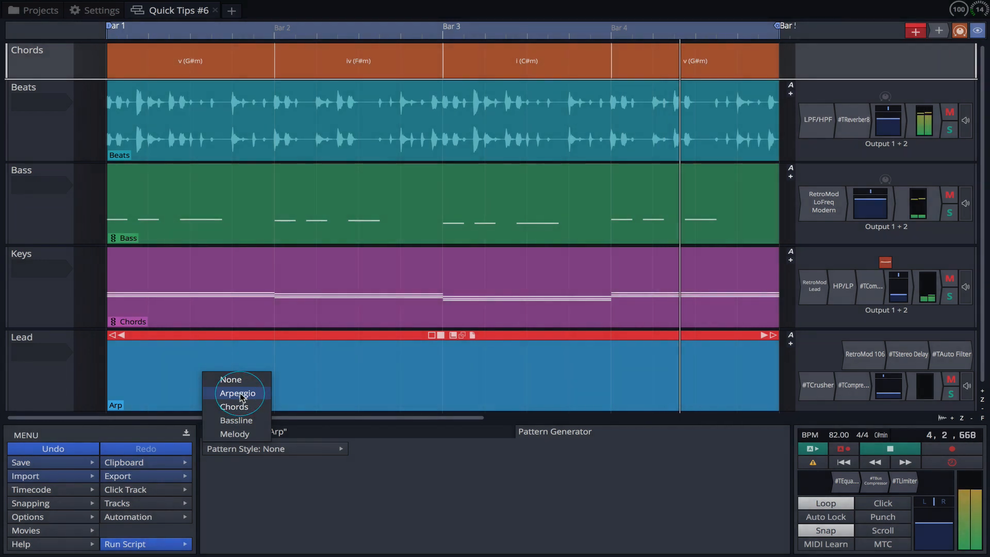
pyautogui.click(238, 393)
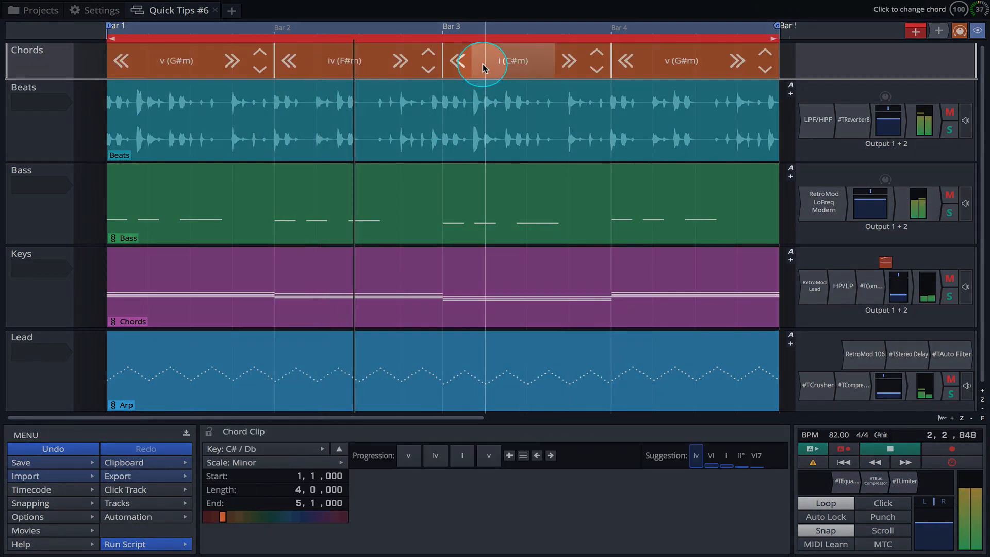
# Change the chord clip to F# major, giving V (C#M), IV (BM), I (F#M), V (C#M).
pyautogui.click(321, 448)
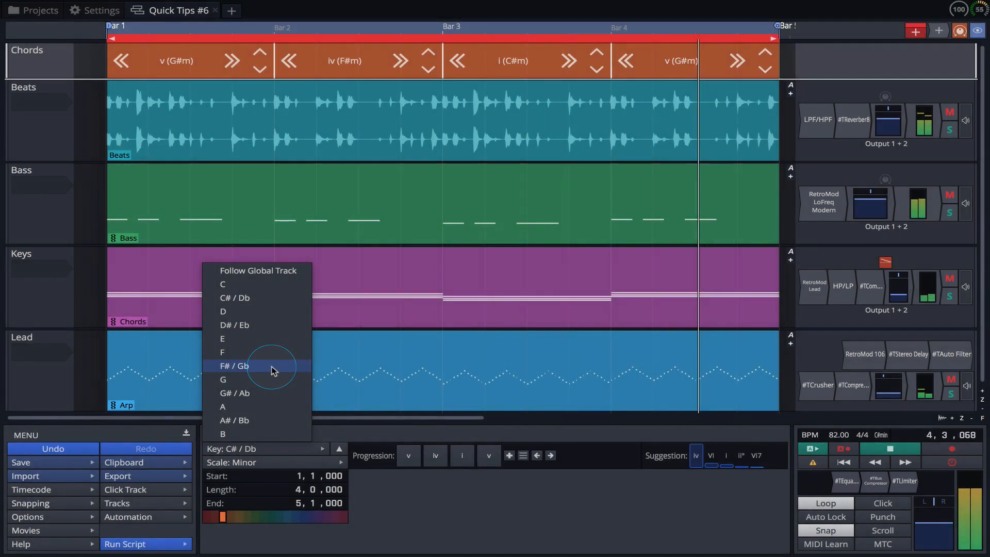
pyautogui.click(234, 365)
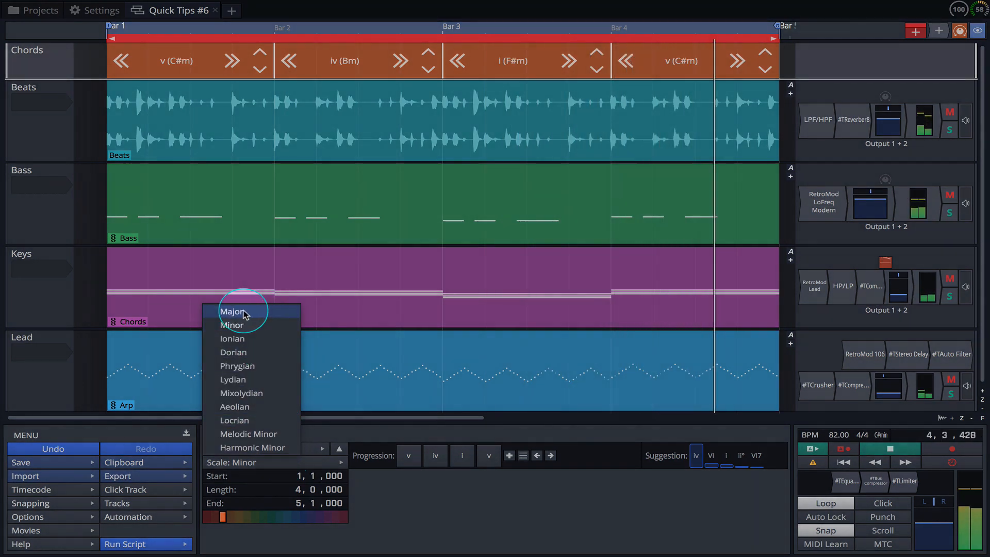
pyautogui.click(233, 311)
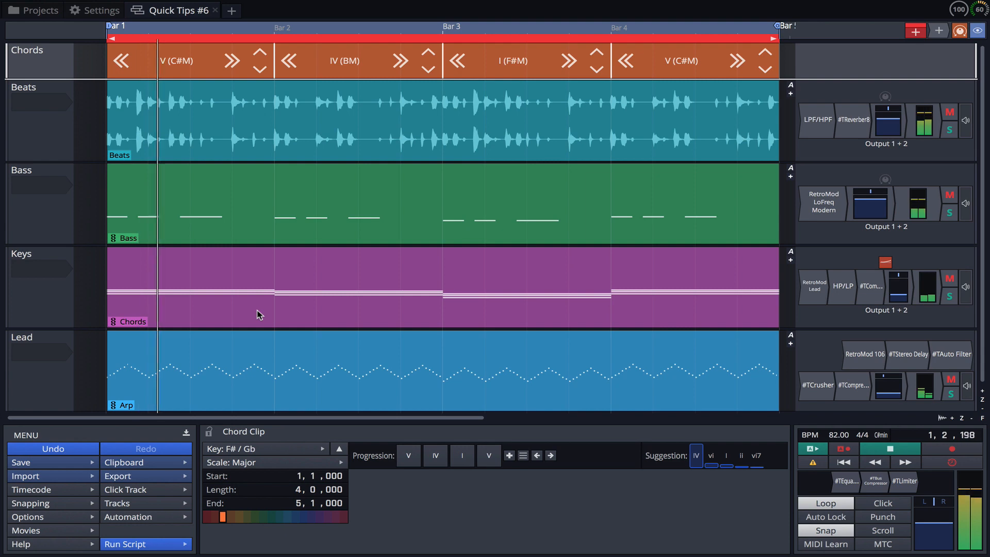
# Select the first progression chord and bring up its options menu toward Presets.
pyautogui.click(407, 455)
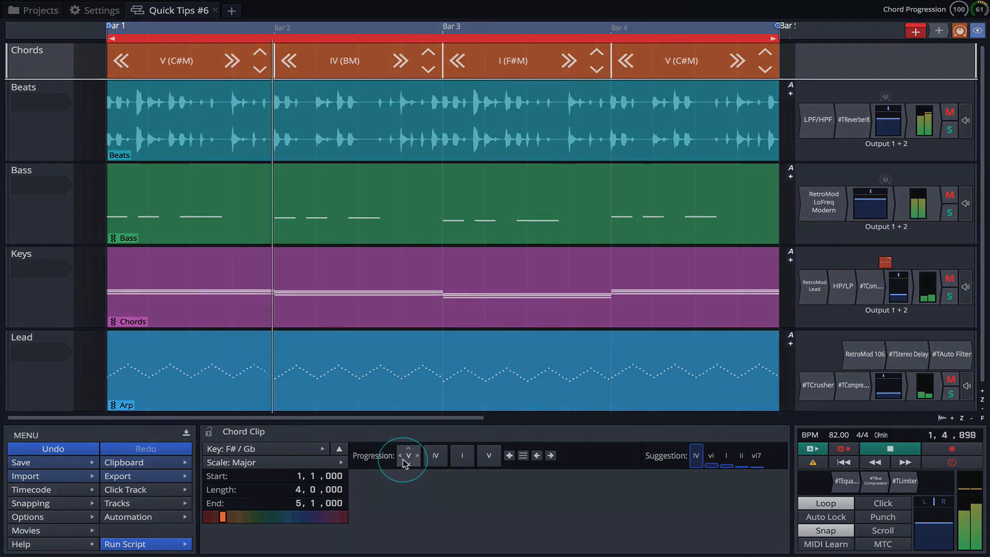
pyautogui.rightClick(408, 455)
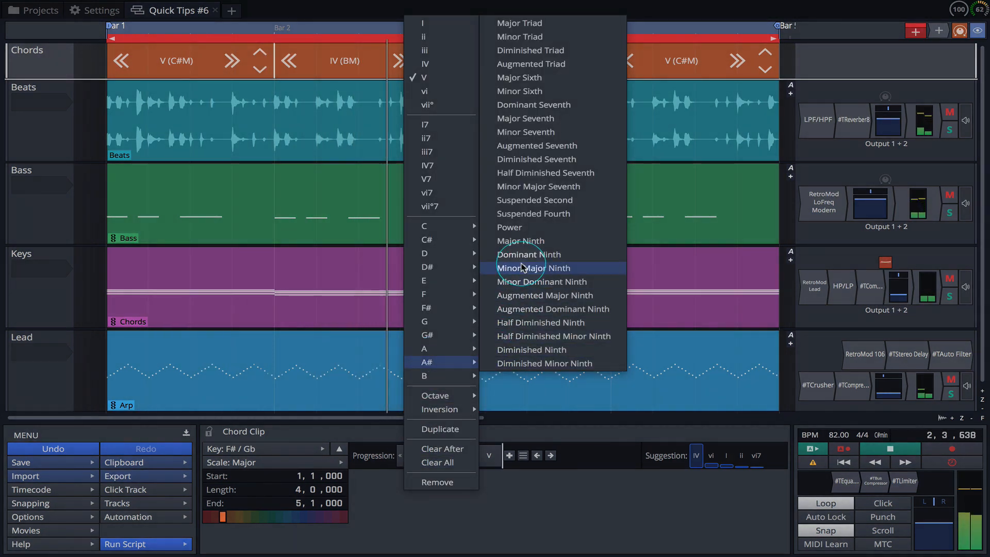
pyautogui.click(534, 268)
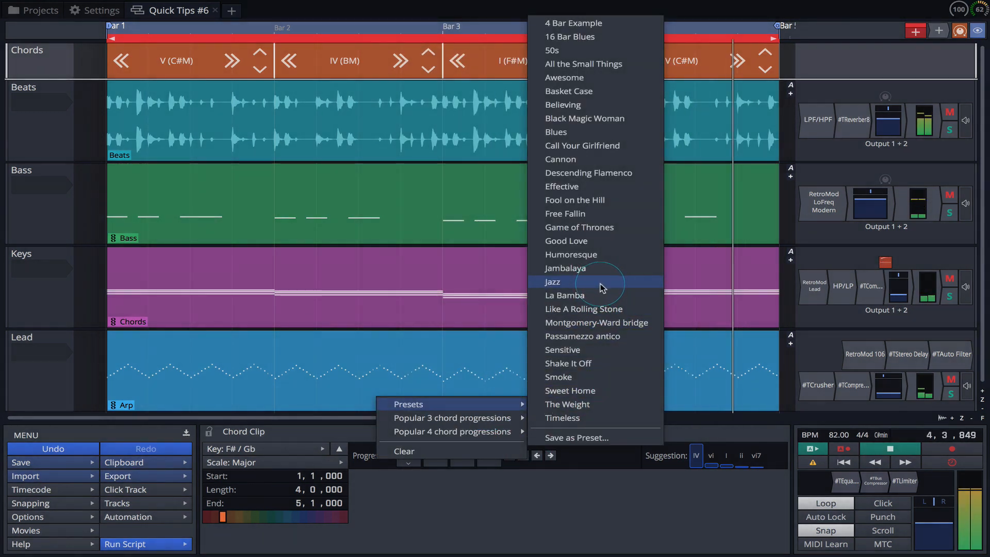
# Apply the Jazz preset progression: ii (G#m), V (C#M), I (F#M), ii (G#m).
pyautogui.click(550, 281)
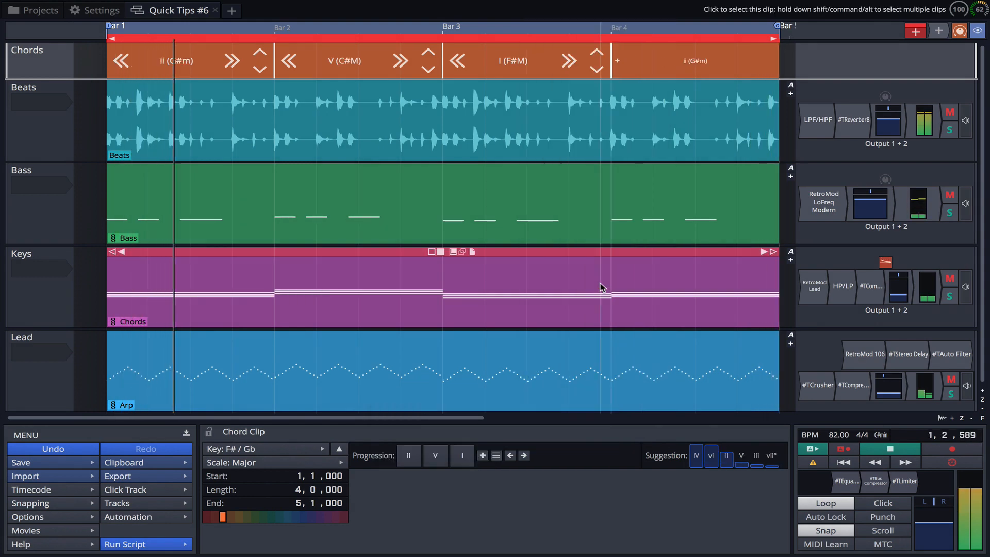